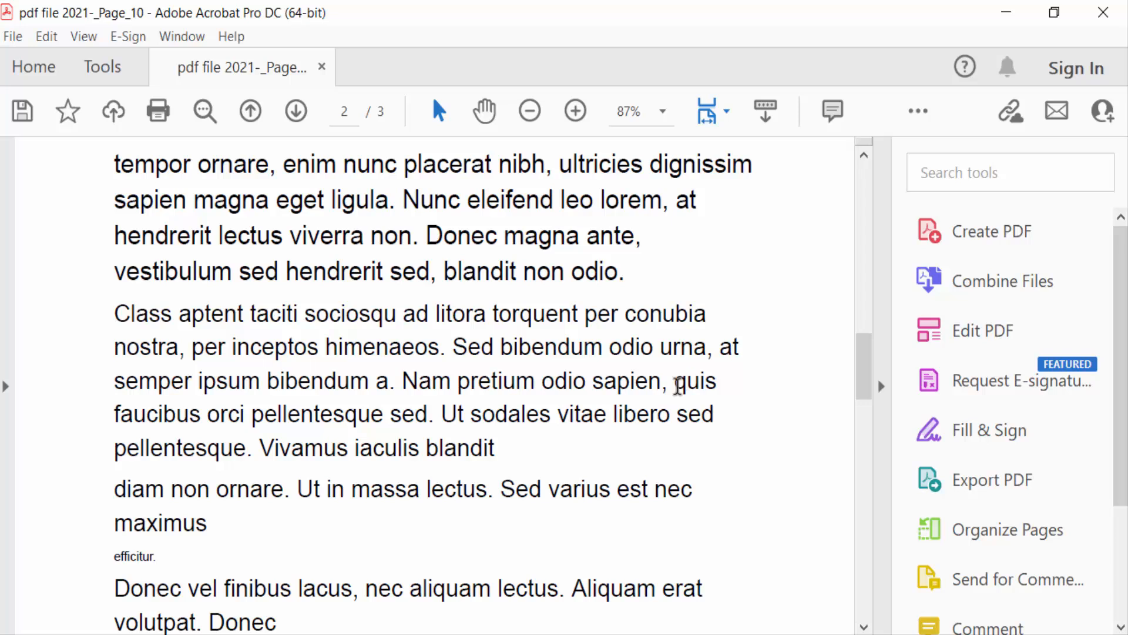
Browse the document, then turn on the Edit PDF tool from the Tools overview
scroll("down", 3)
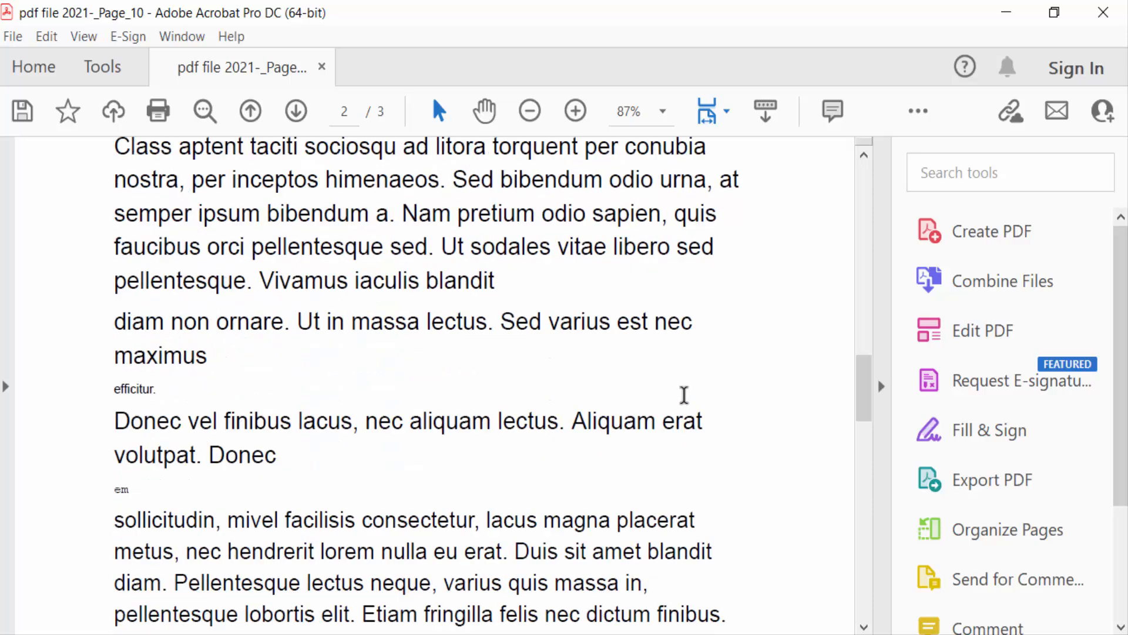
left_click(249, 111)
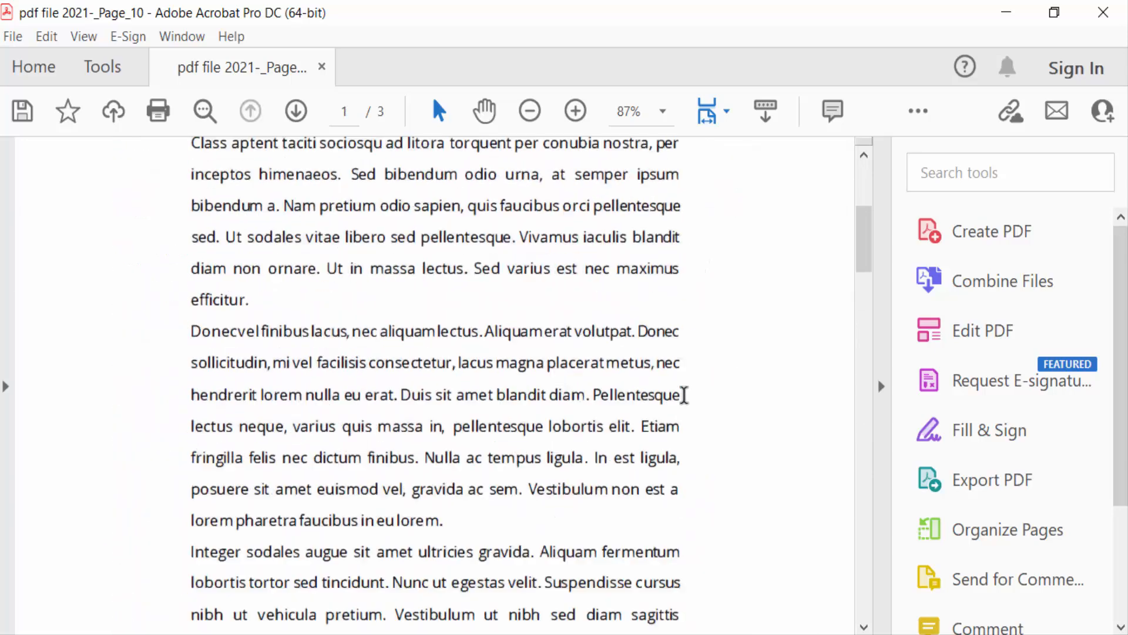
scroll("down", 3)
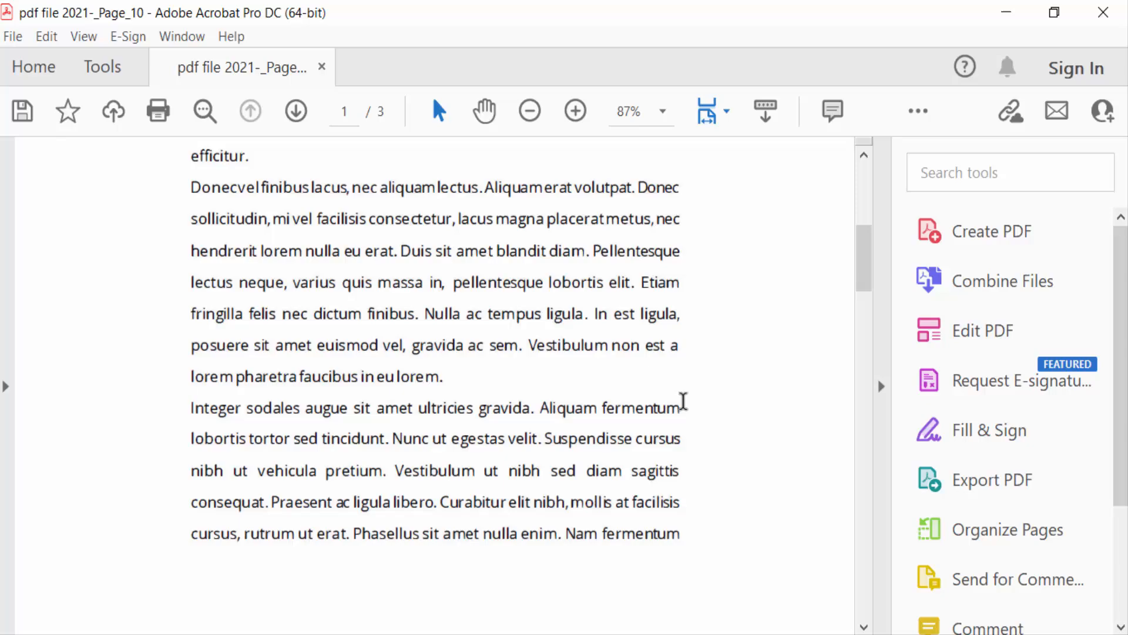
scroll("up", 3)
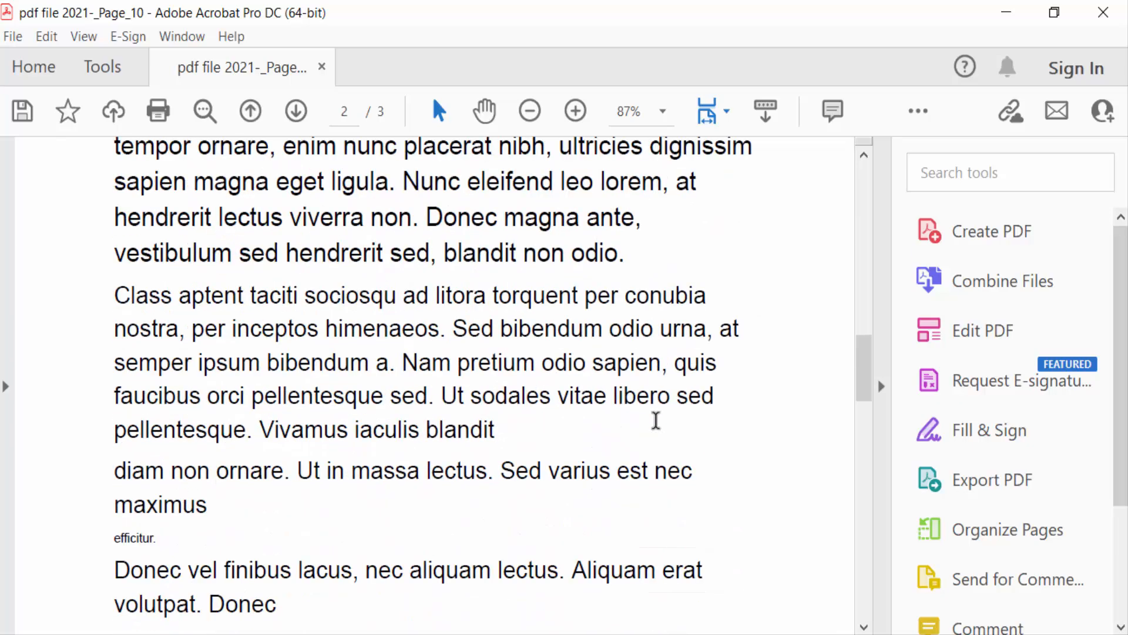
scroll("down", 3)
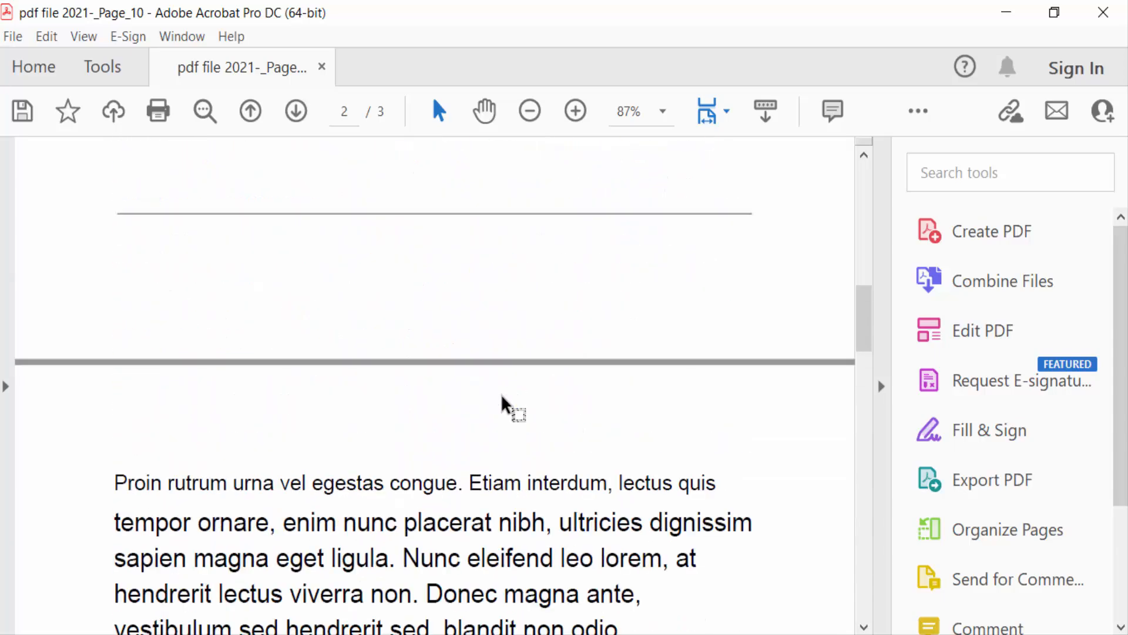
double_click(510, 408)
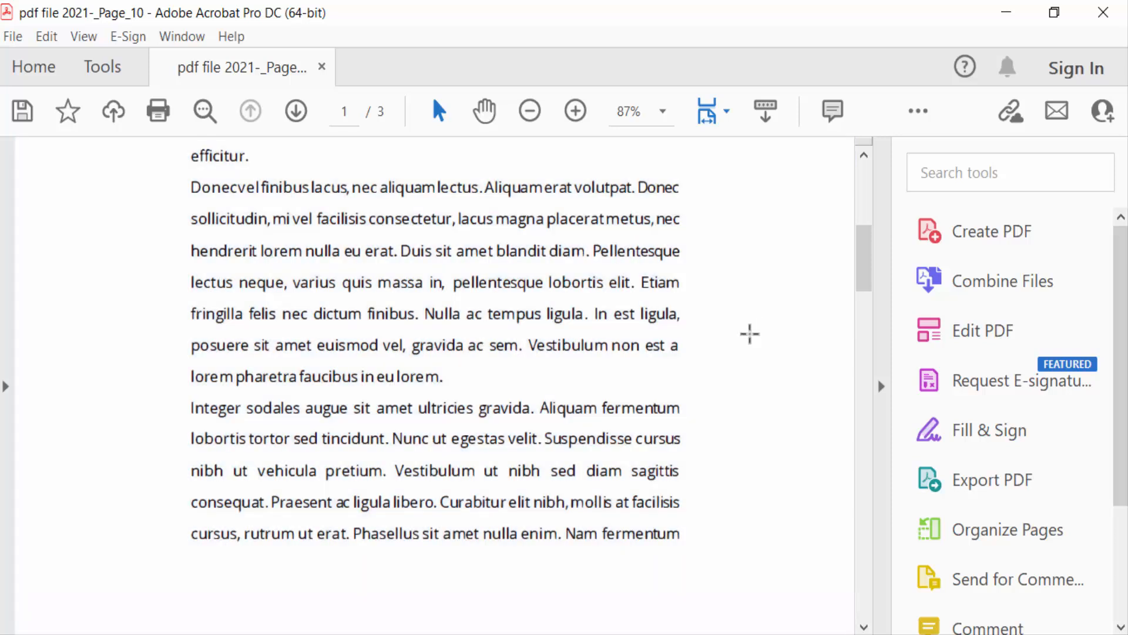
mouse_move(508, 288)
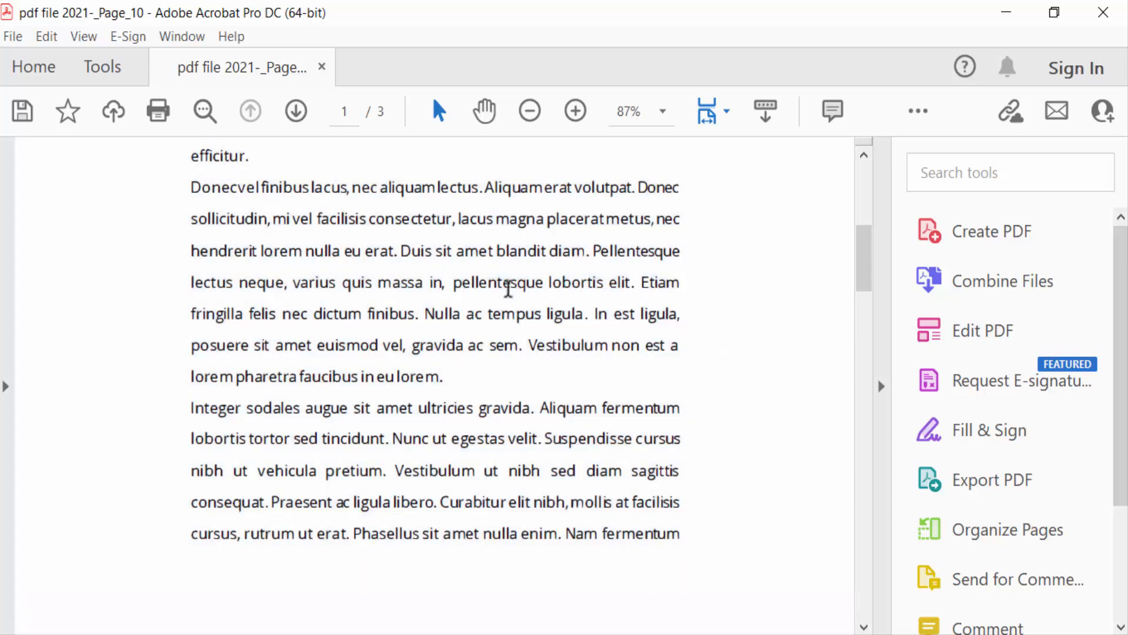
left_click(102, 67)
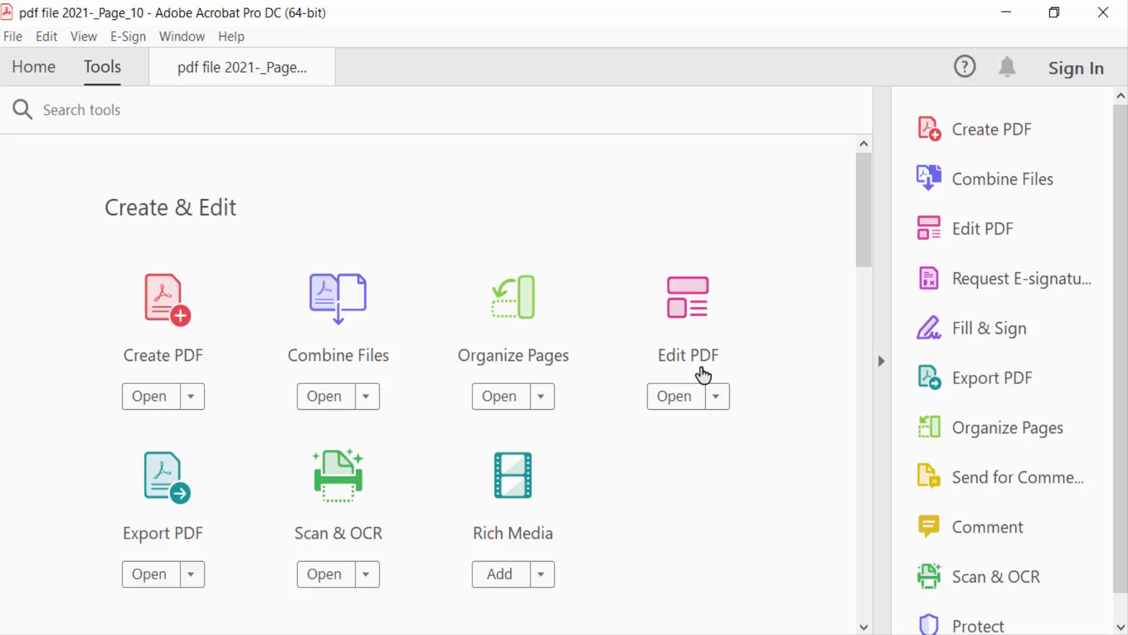
left_click(674, 396)
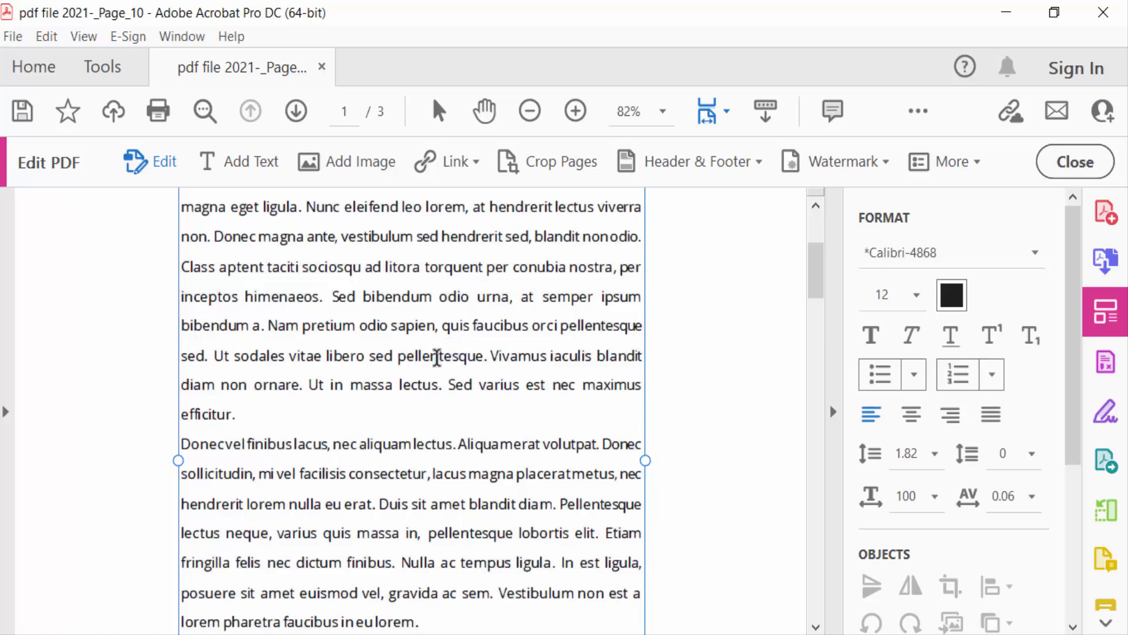
Set the first page's paragraph text to 16 pt, centred, in Arial
scroll("down", 3)
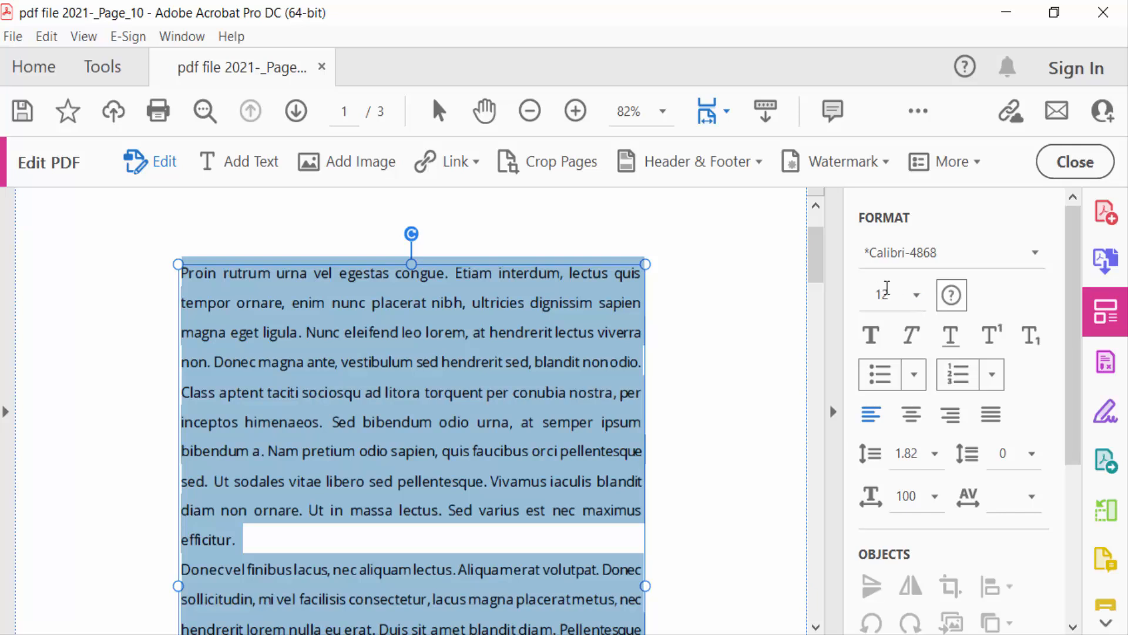
mouse_move(952, 295)
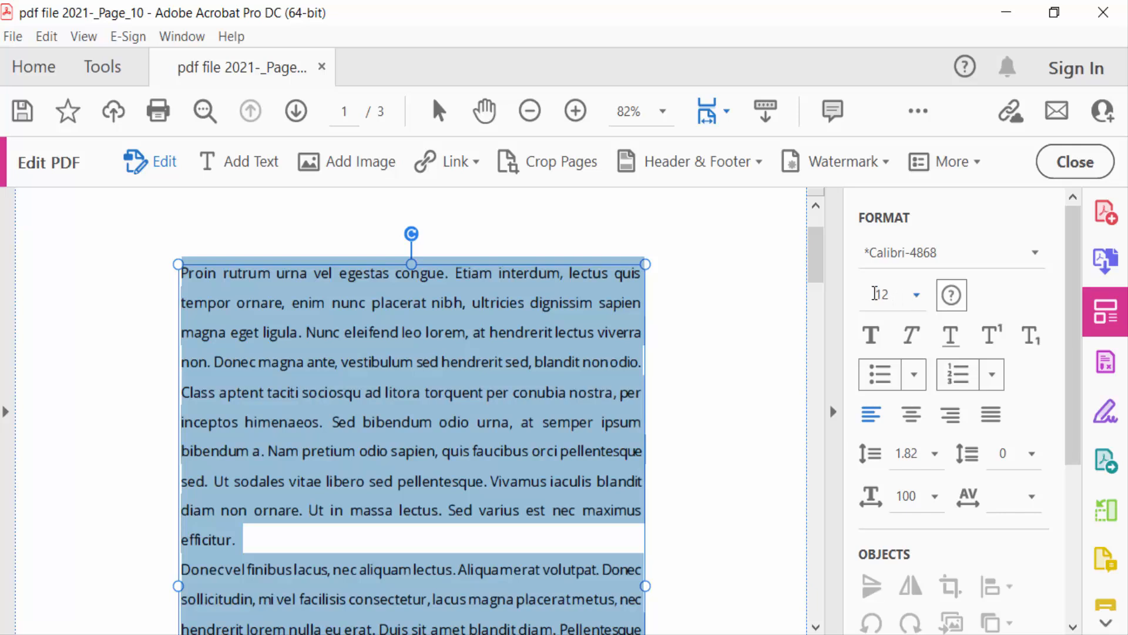
left_click(915, 294)
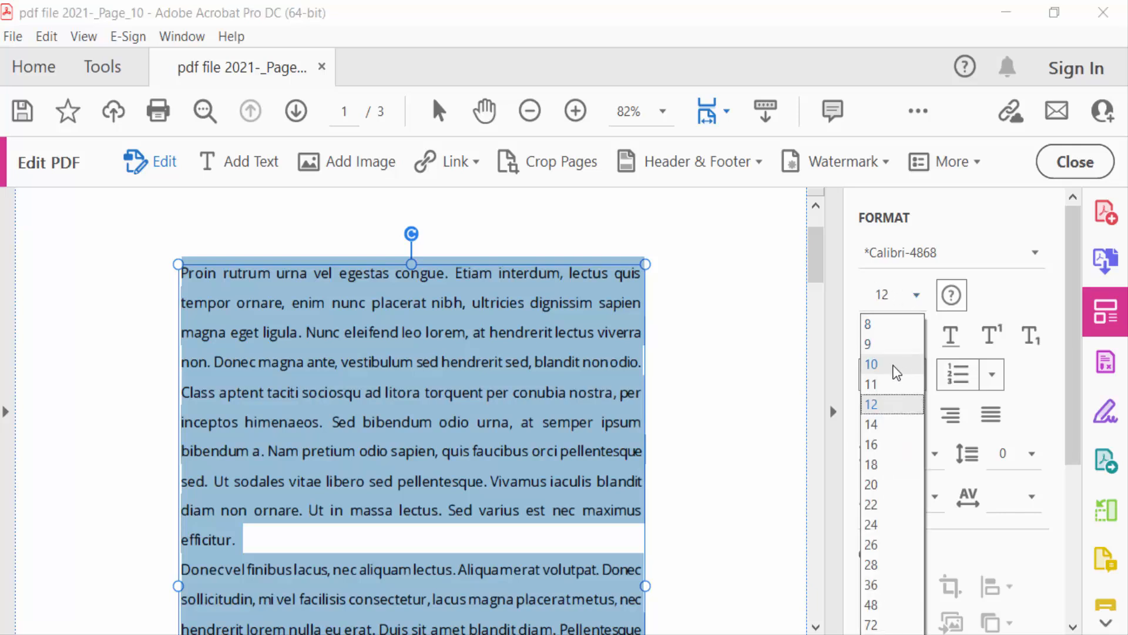
mouse_move(880, 444)
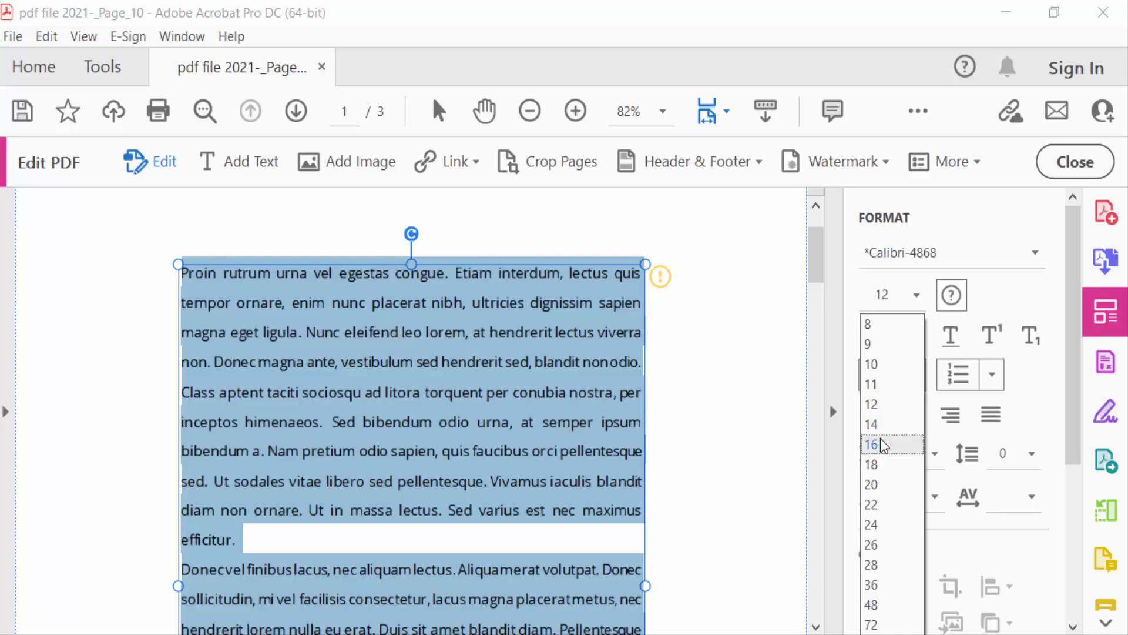
left_click(870, 444)
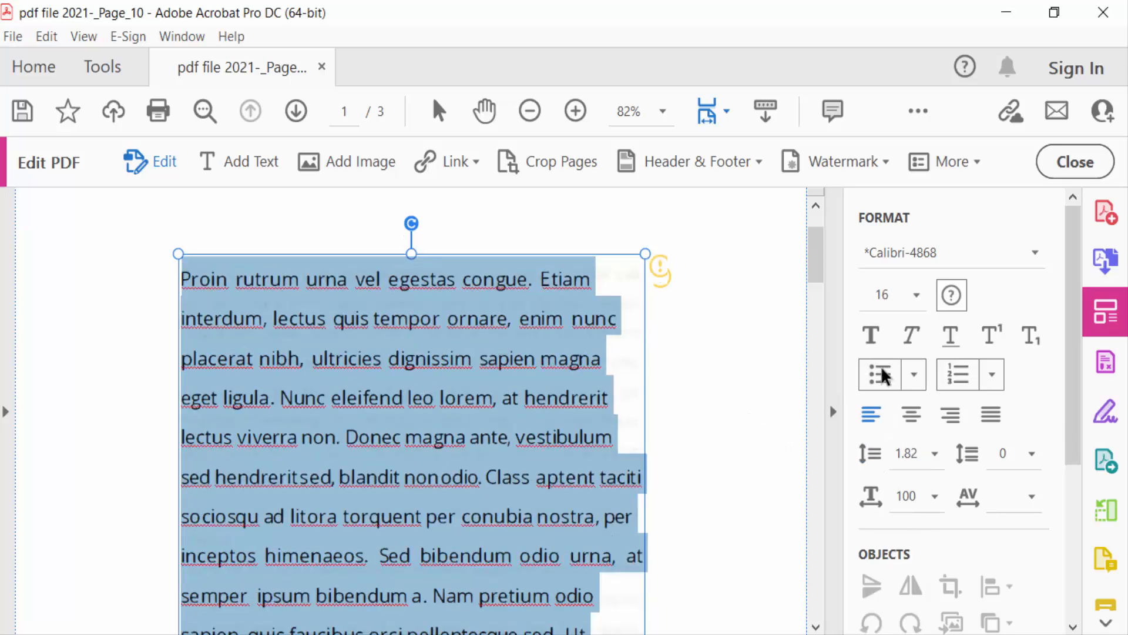
left_click(911, 414)
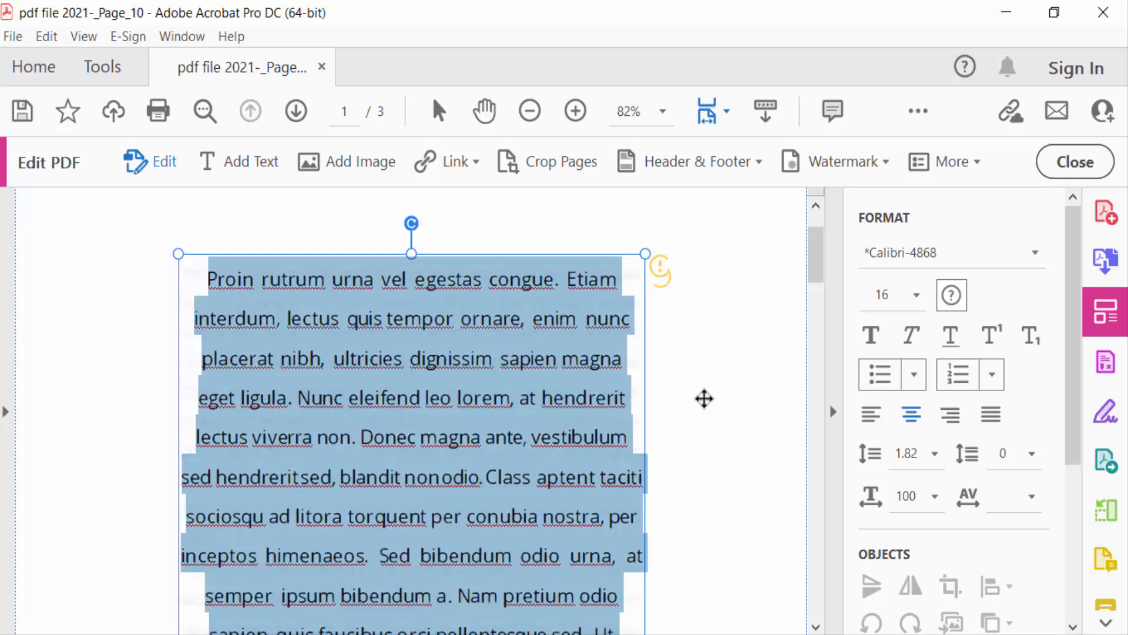
left_click(1034, 253)
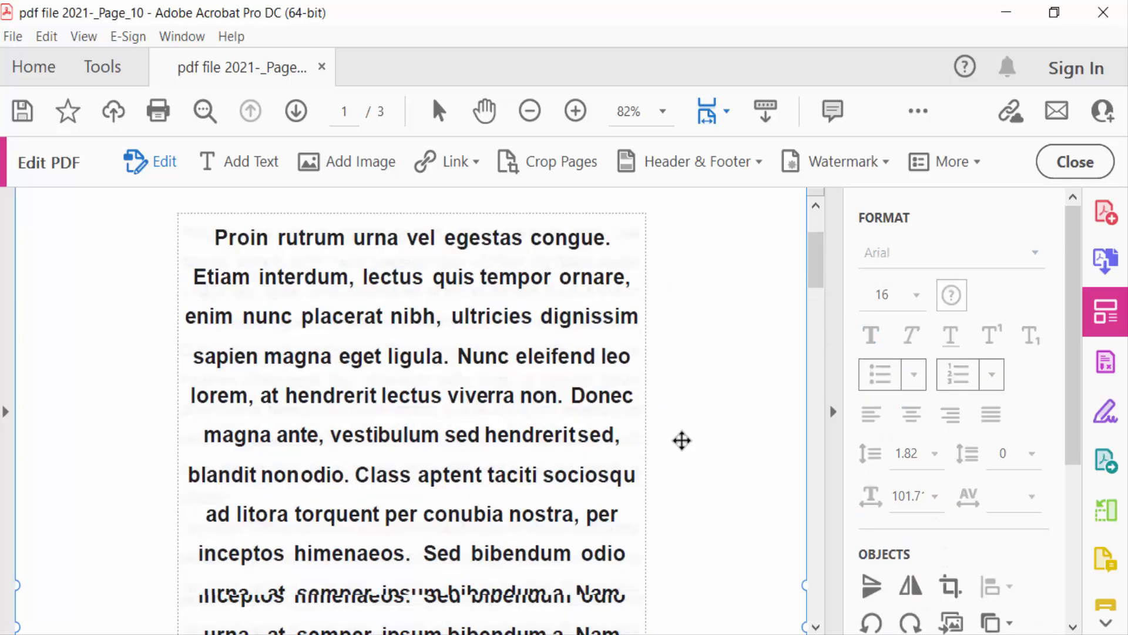
left_click(295, 111)
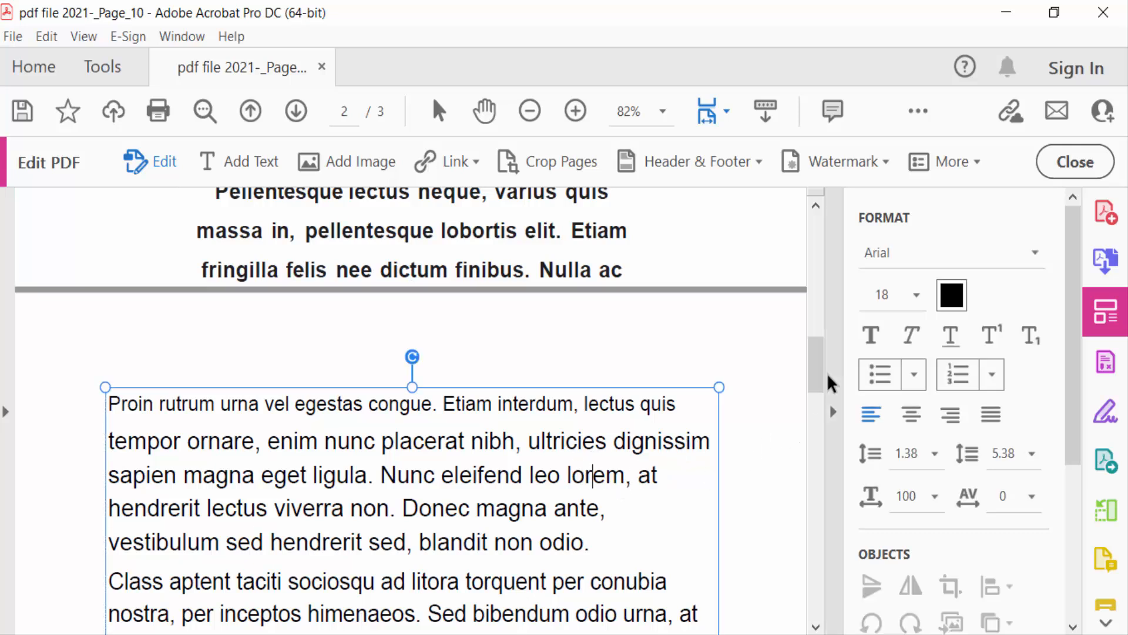
Try different font sizes on the long page 2 text block
left_click(915, 294)
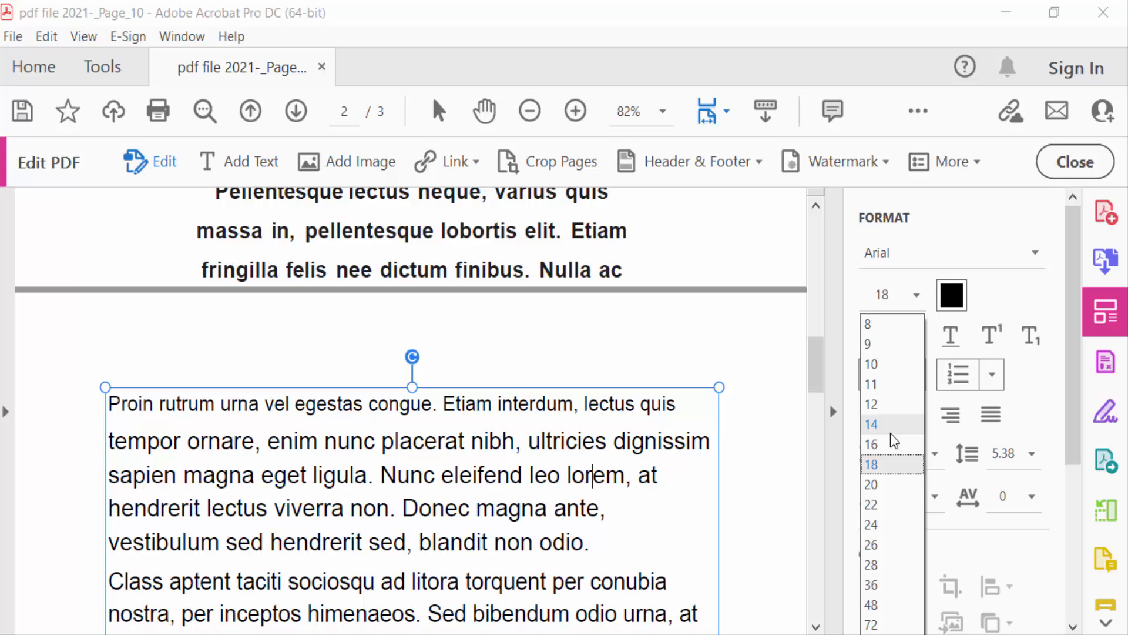
left_click(869, 465)
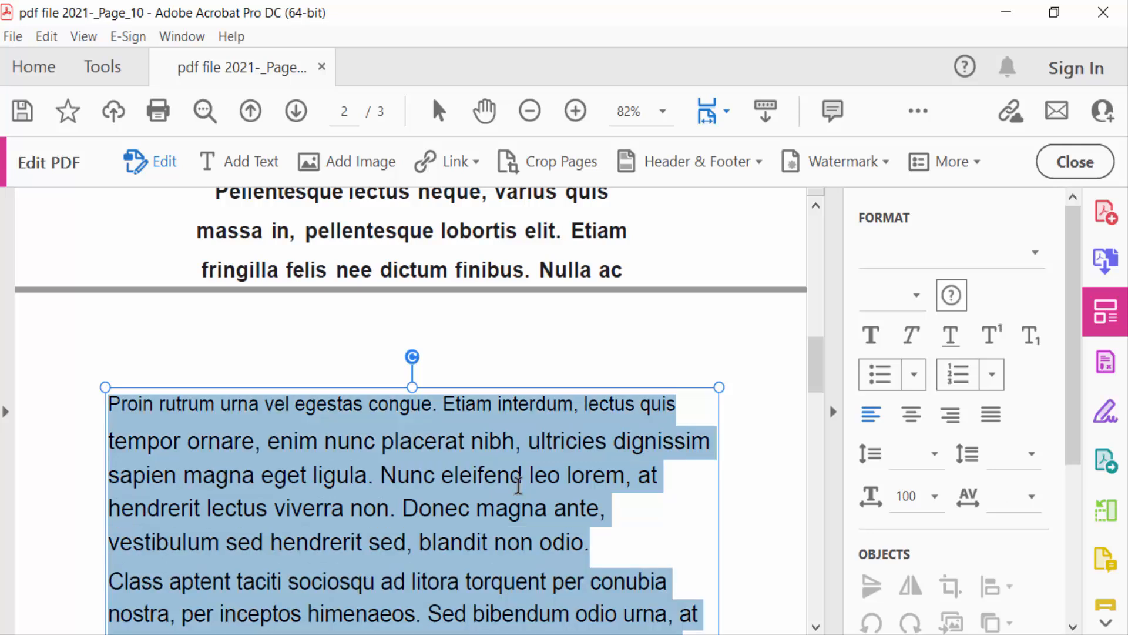
scroll("down", 3)
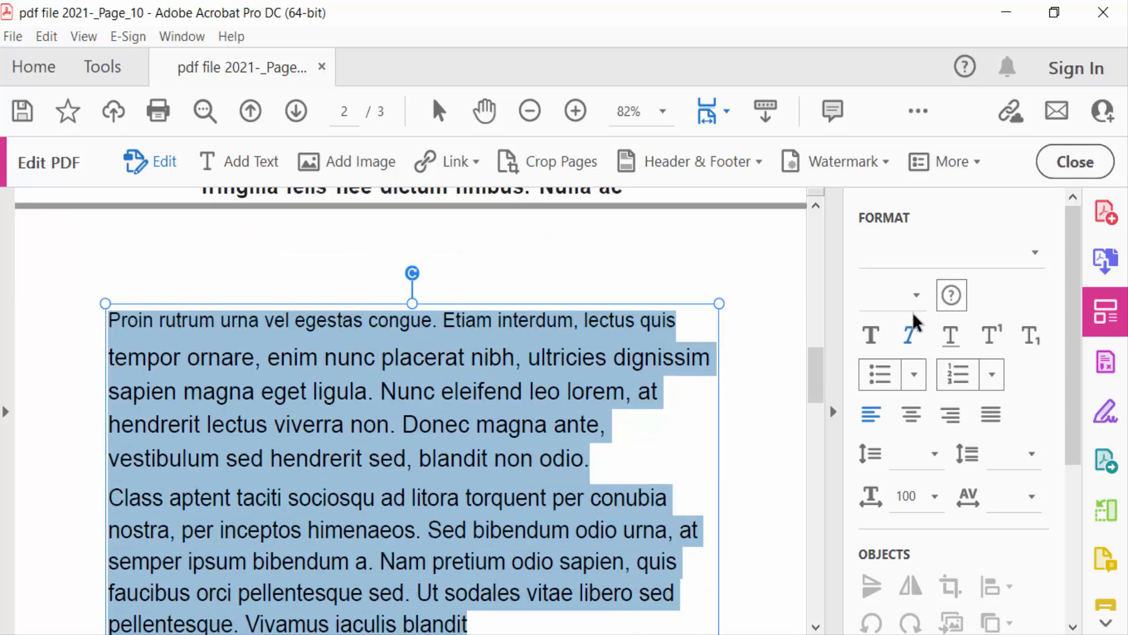
left_click(915, 295)
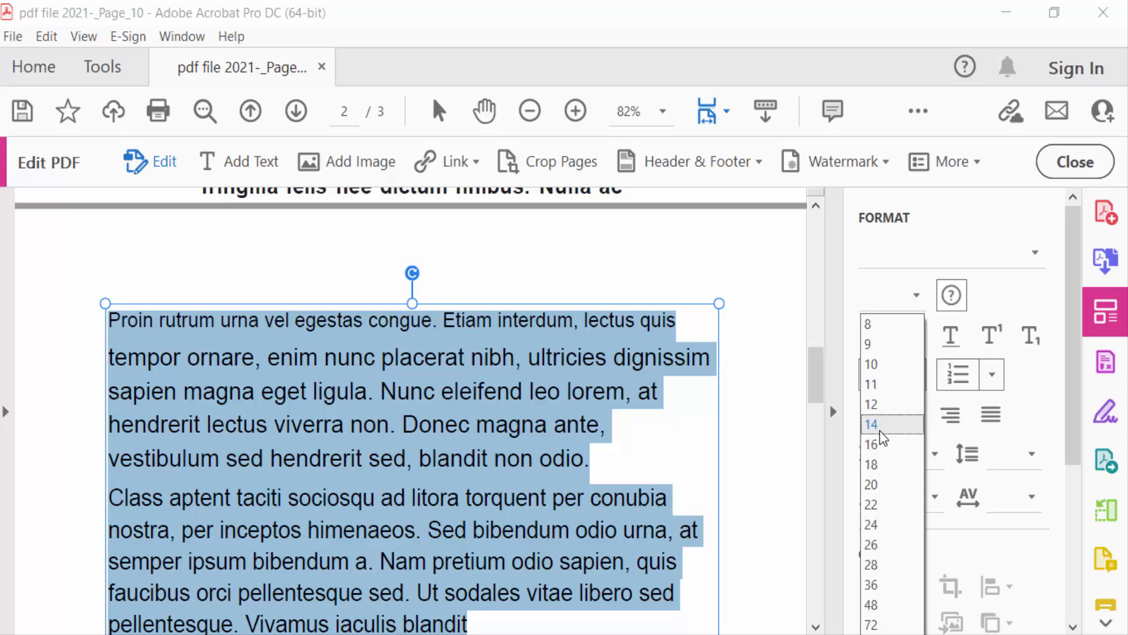
left_click(871, 423)
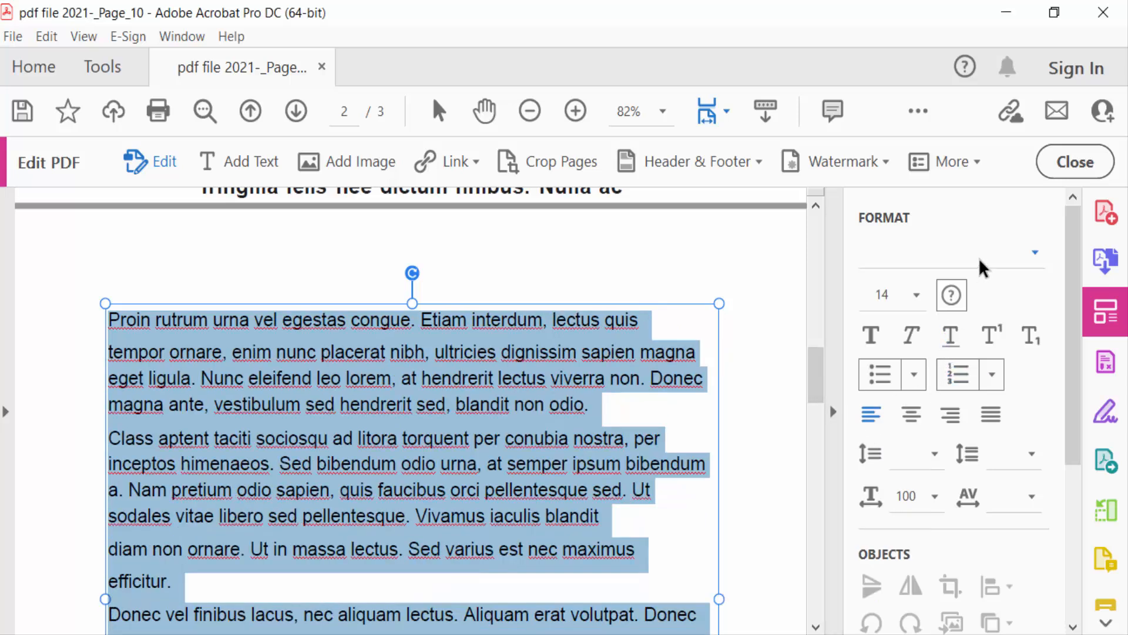
Try A Yummy Apology and Arial, then settle on Arial Black for page 2
left_click(1034, 253)
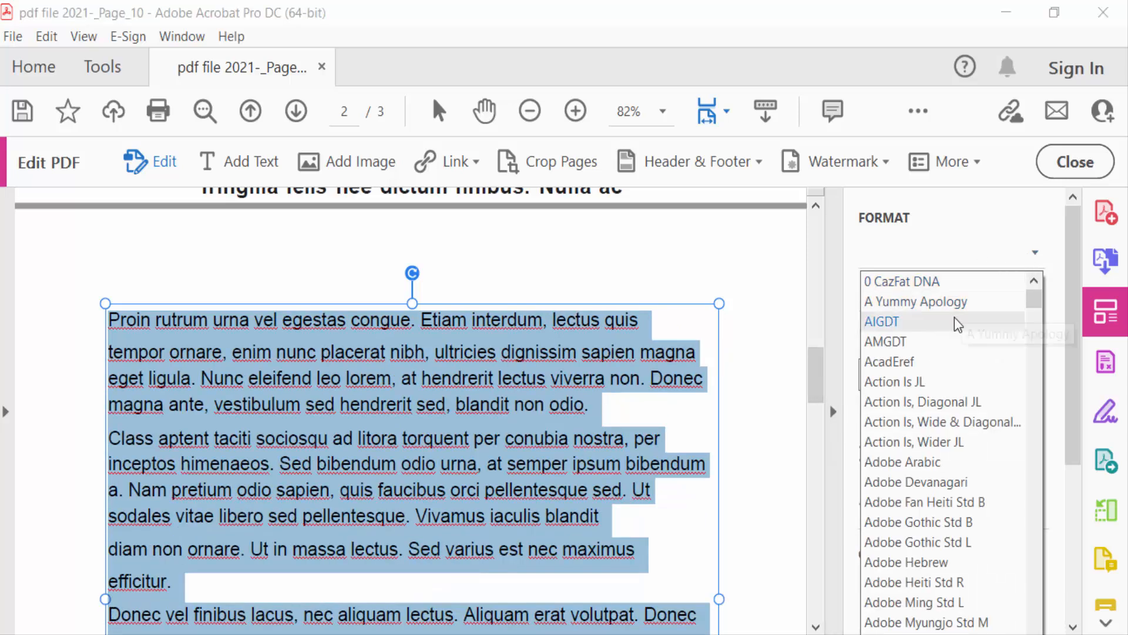
left_click(916, 300)
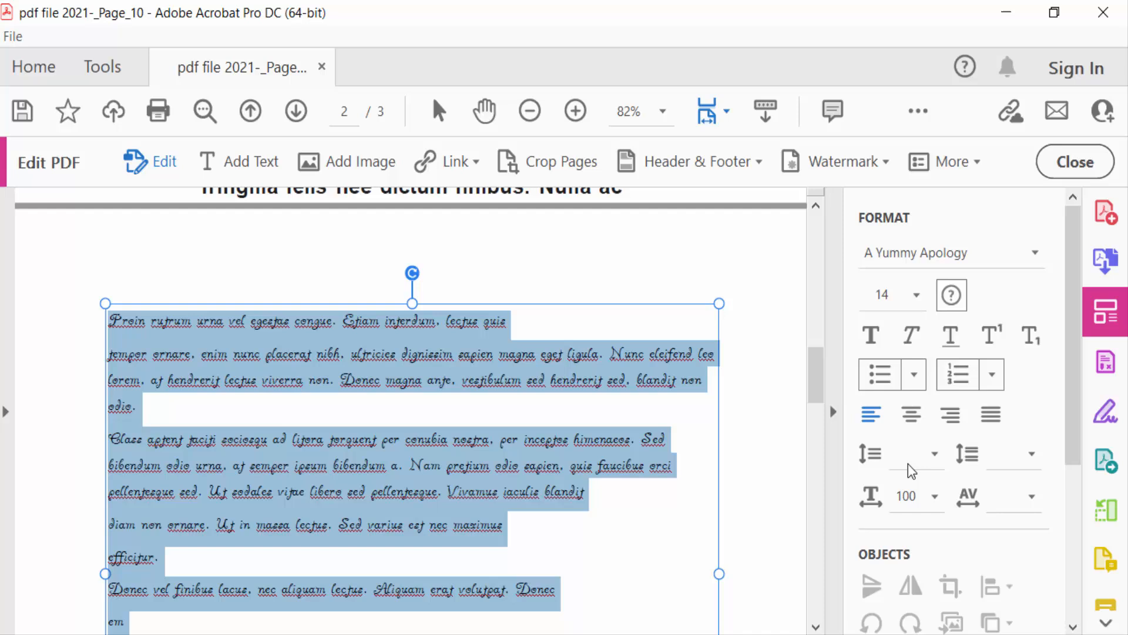
left_click(949, 252)
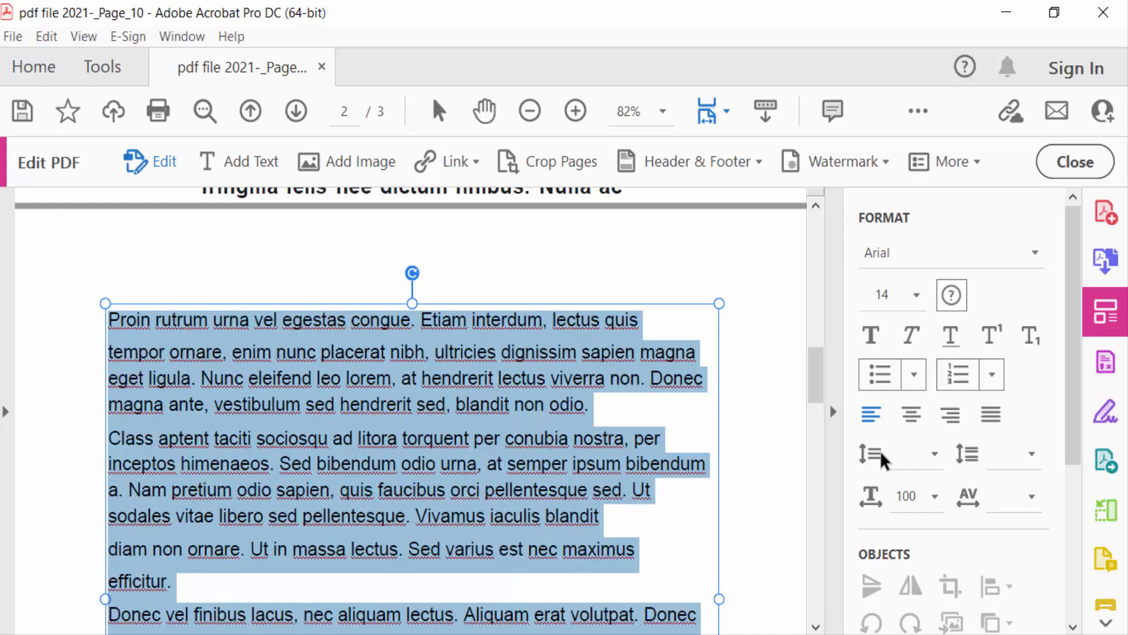
mouse_move(1015, 263)
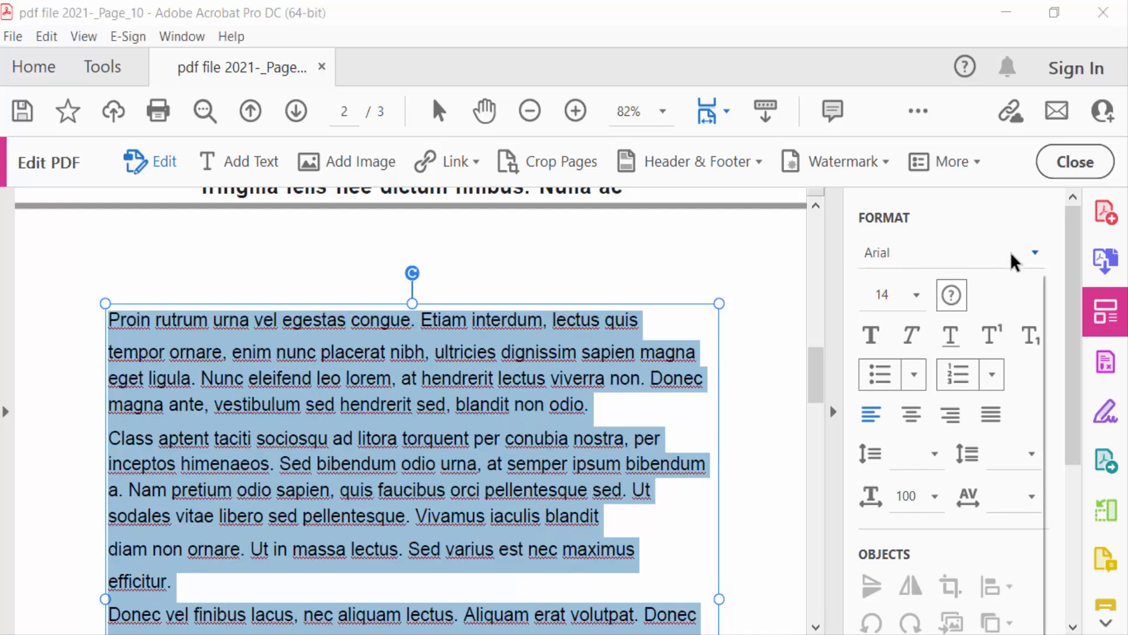
left_click(1035, 252)
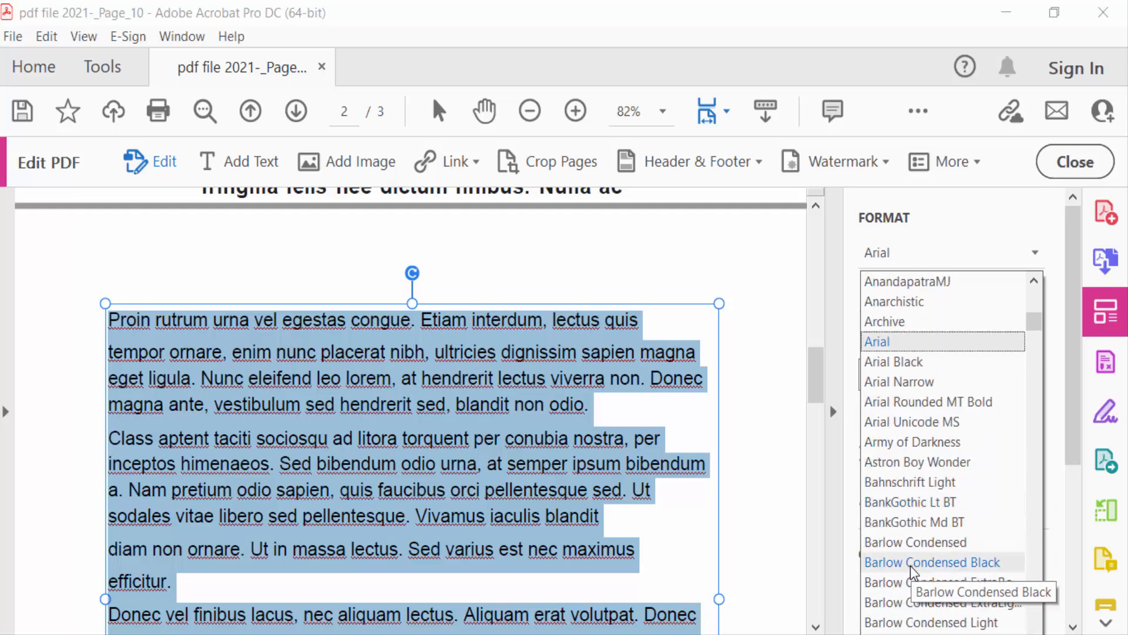
left_click(894, 361)
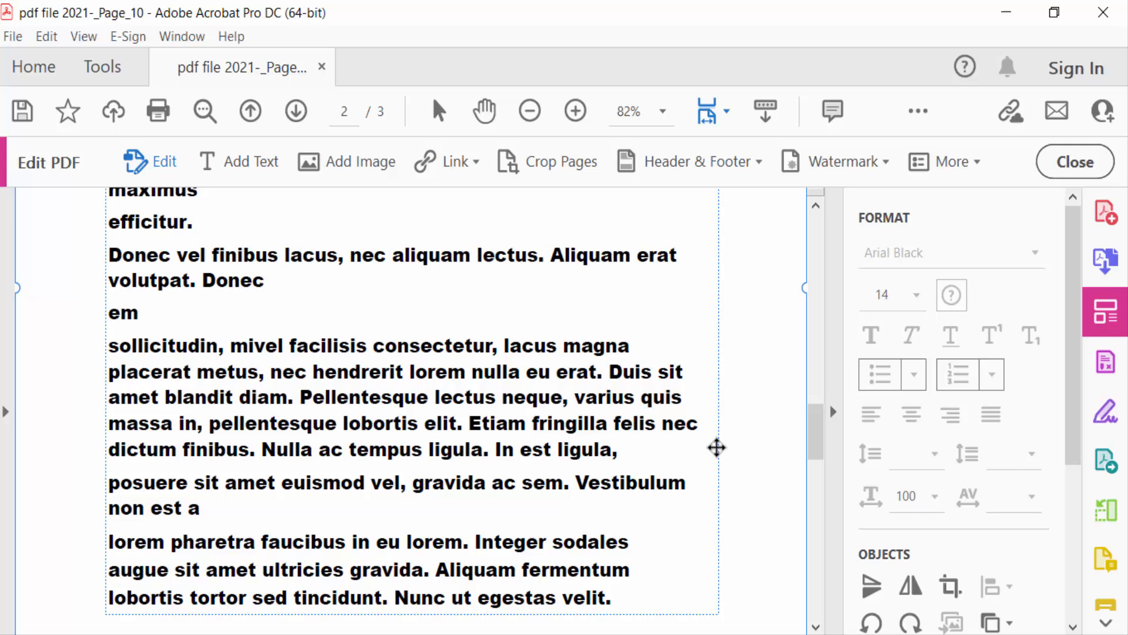
left_click(296, 111)
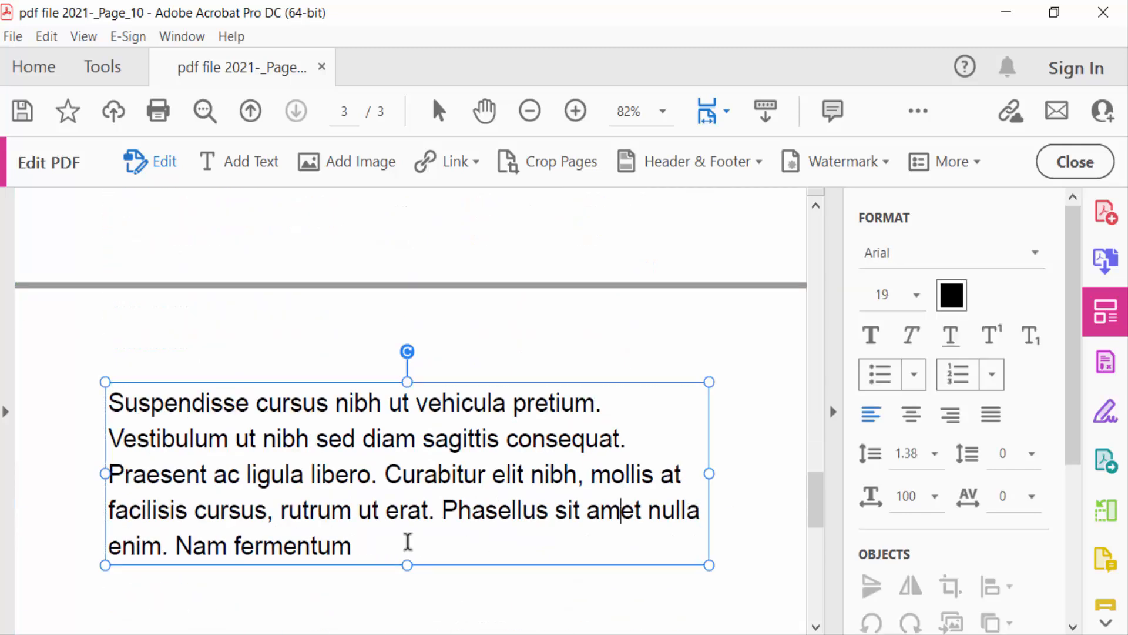
Select all of page 3's paragraph and make it Arial at 16 pt
key("ctrl+a")
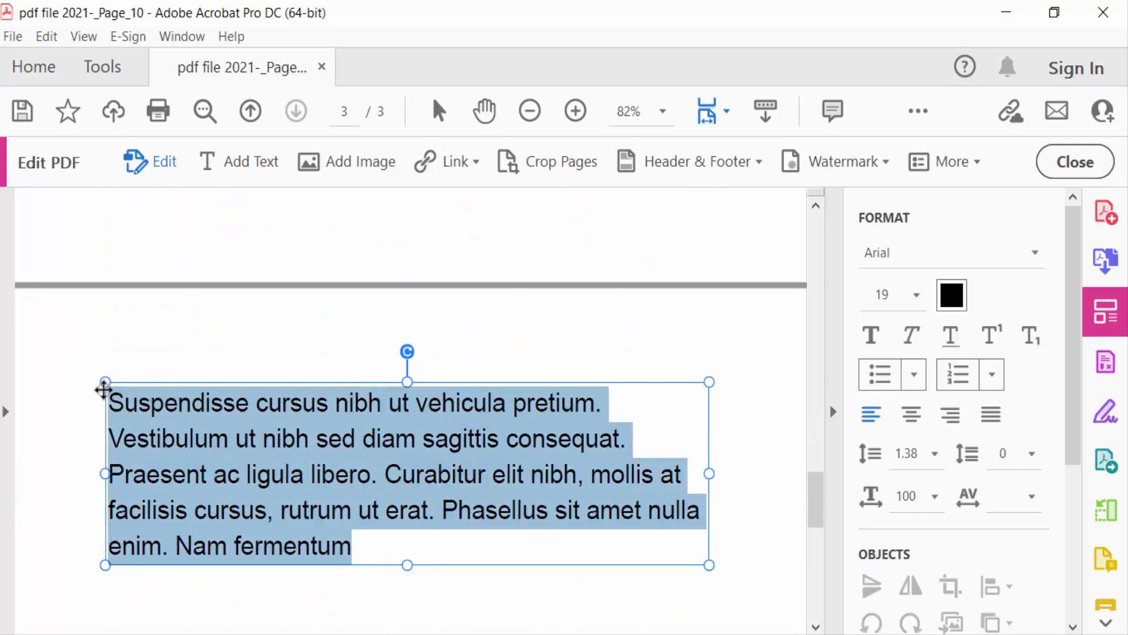
left_click(914, 295)
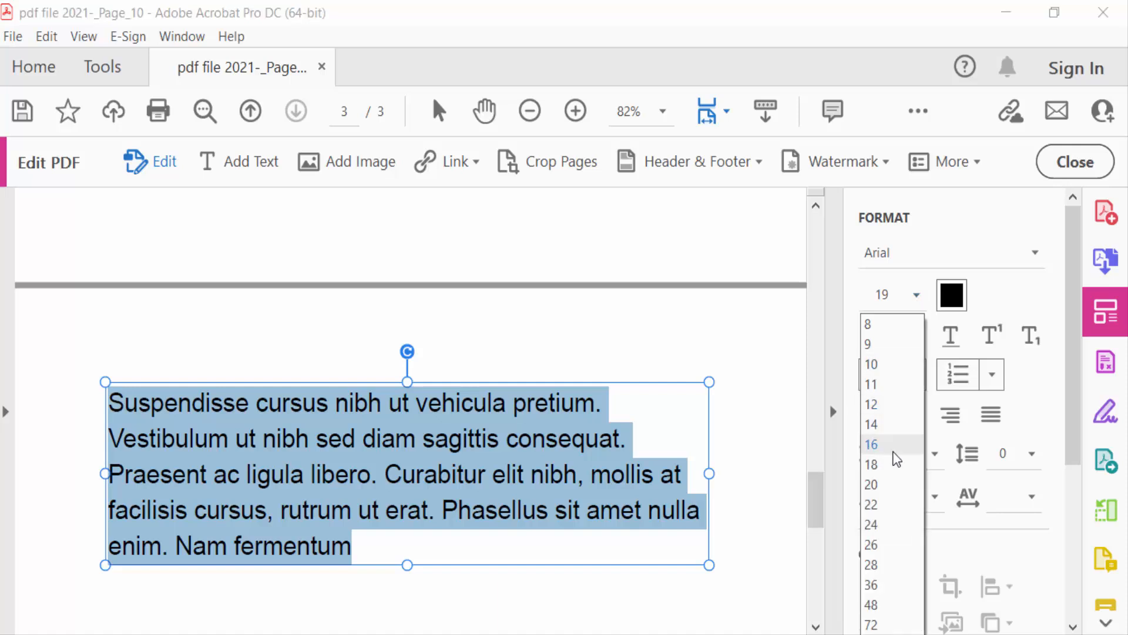
left_click(949, 252)
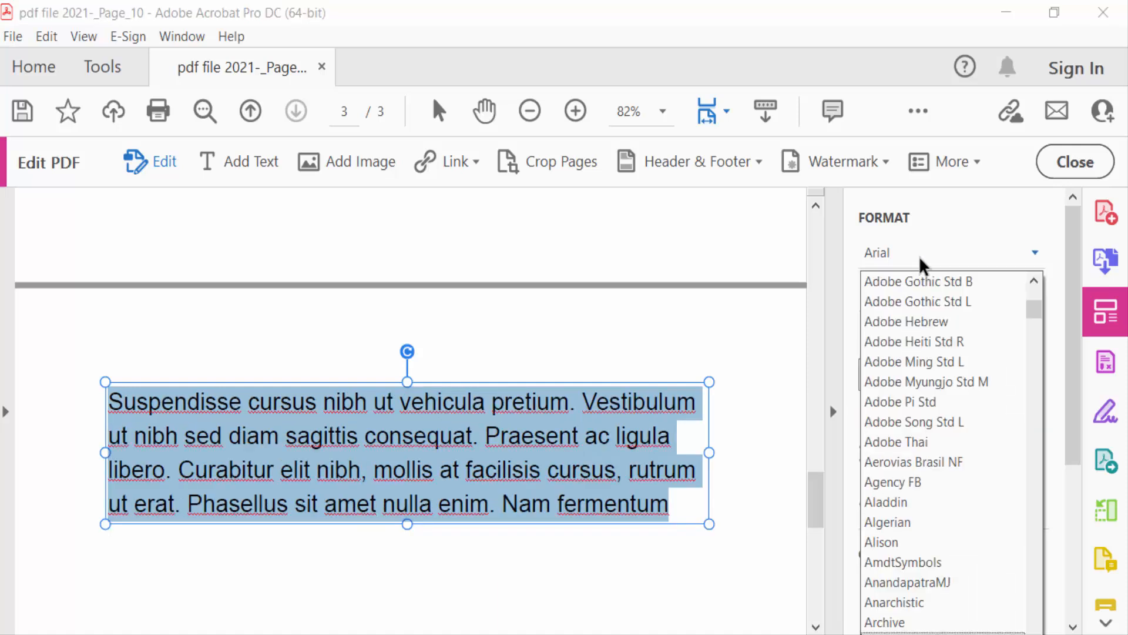
scroll("down", 3)
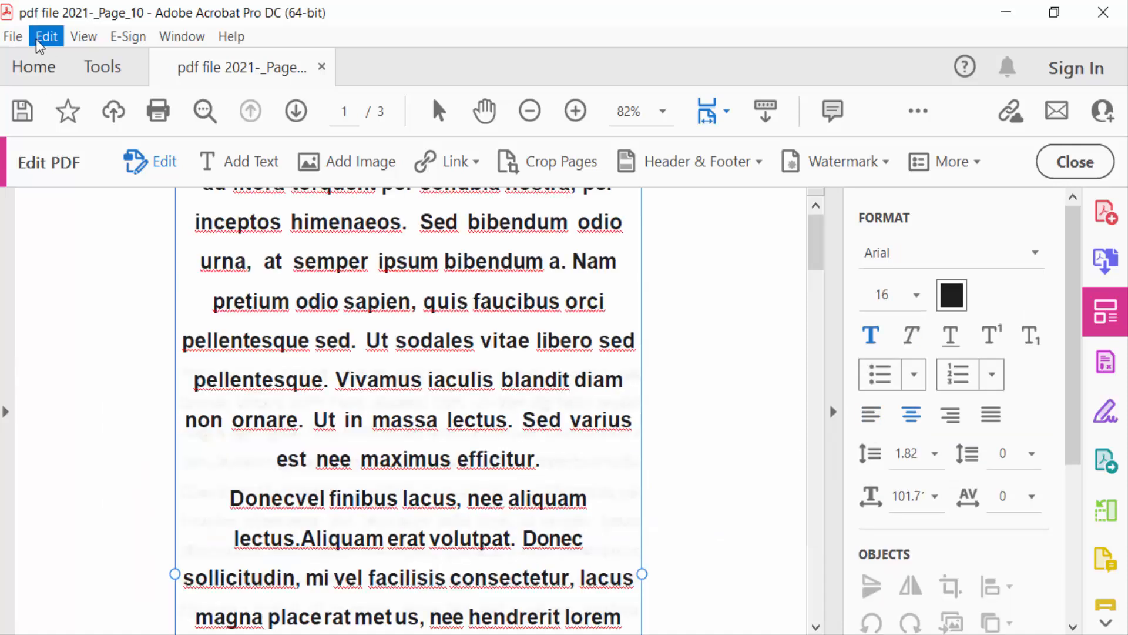
Bring up print settings for Microsoft Print to PDF and its page setup options
left_click(12, 36)
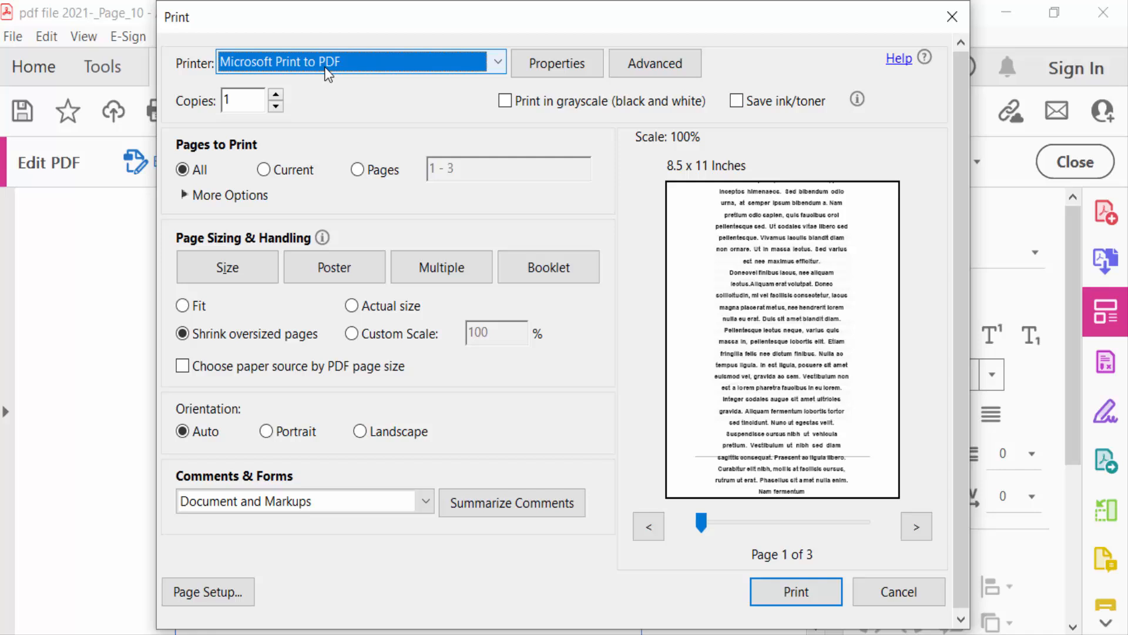
mouse_move(305, 87)
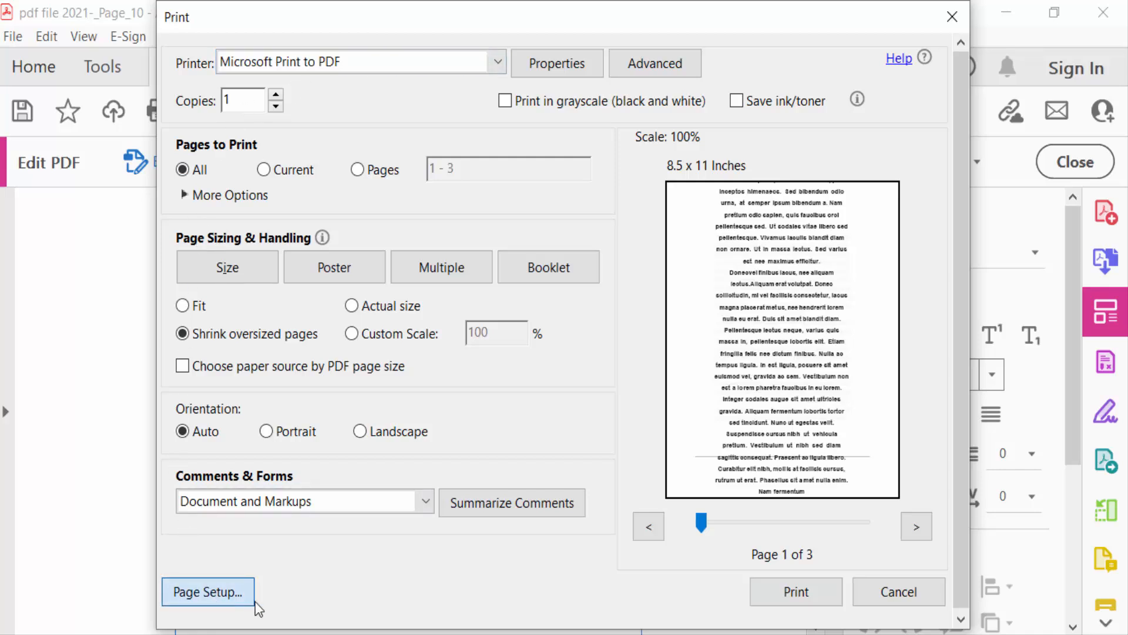
left_click(208, 591)
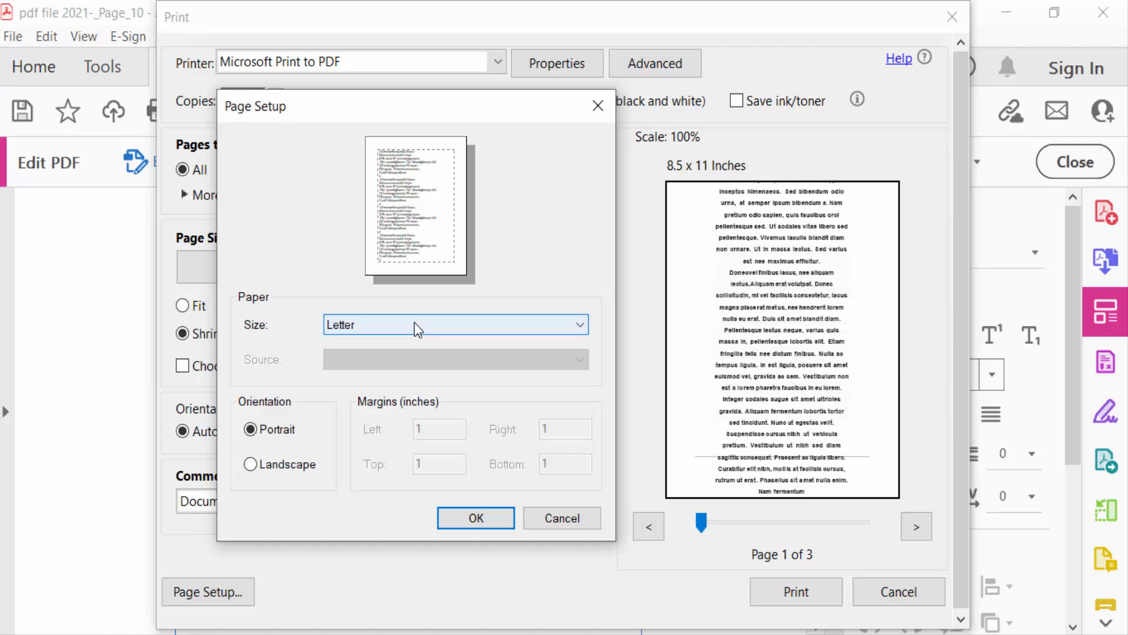
Change the Page Setup paper size from Letter to A4
left_click(580, 325)
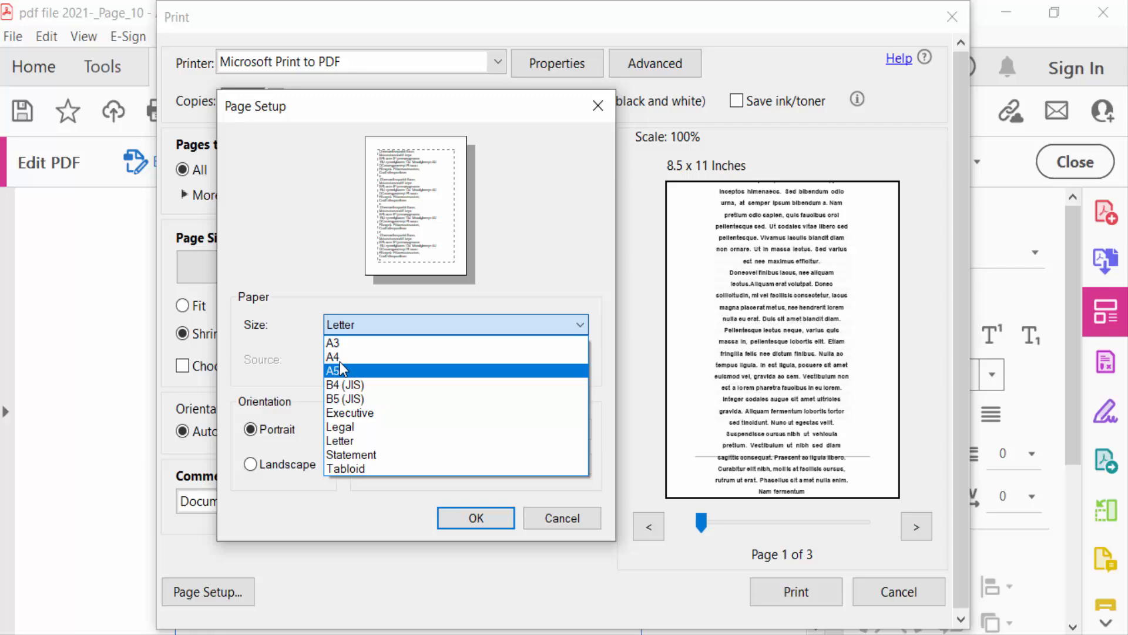
left_click(334, 357)
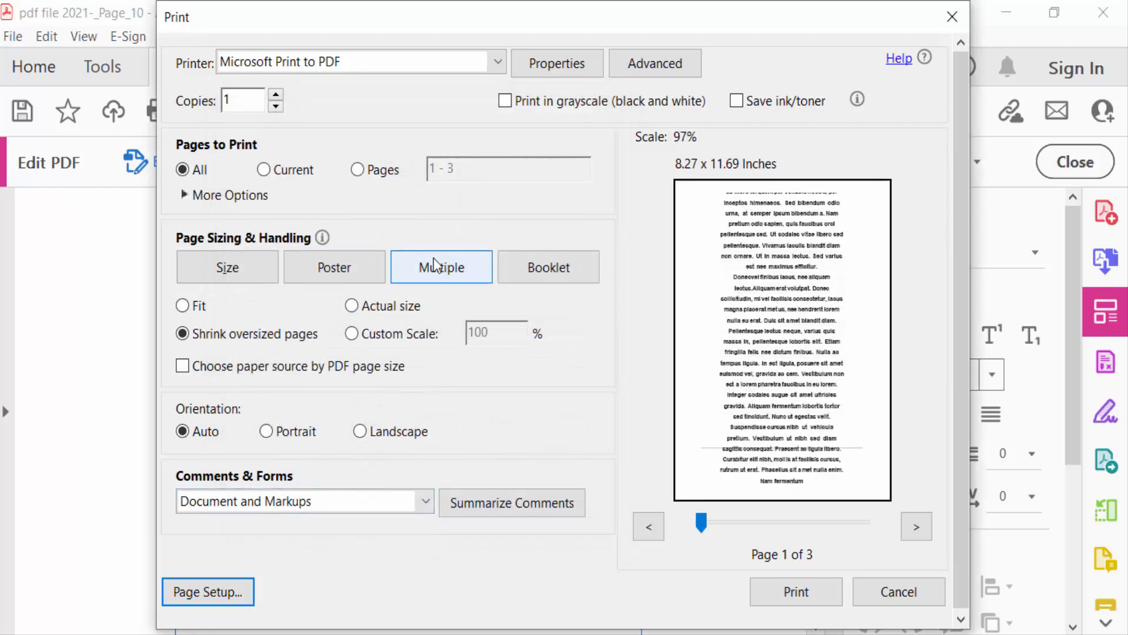
Print the document to a new PDF named 'print' on the Desktop
left_click(796, 590)
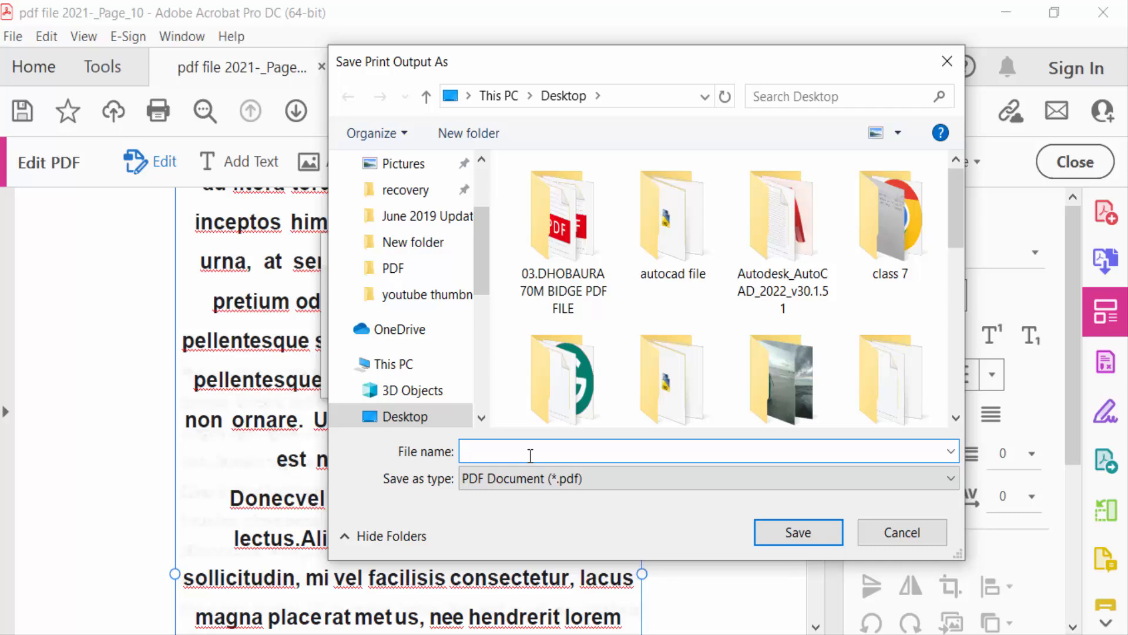
type("print")
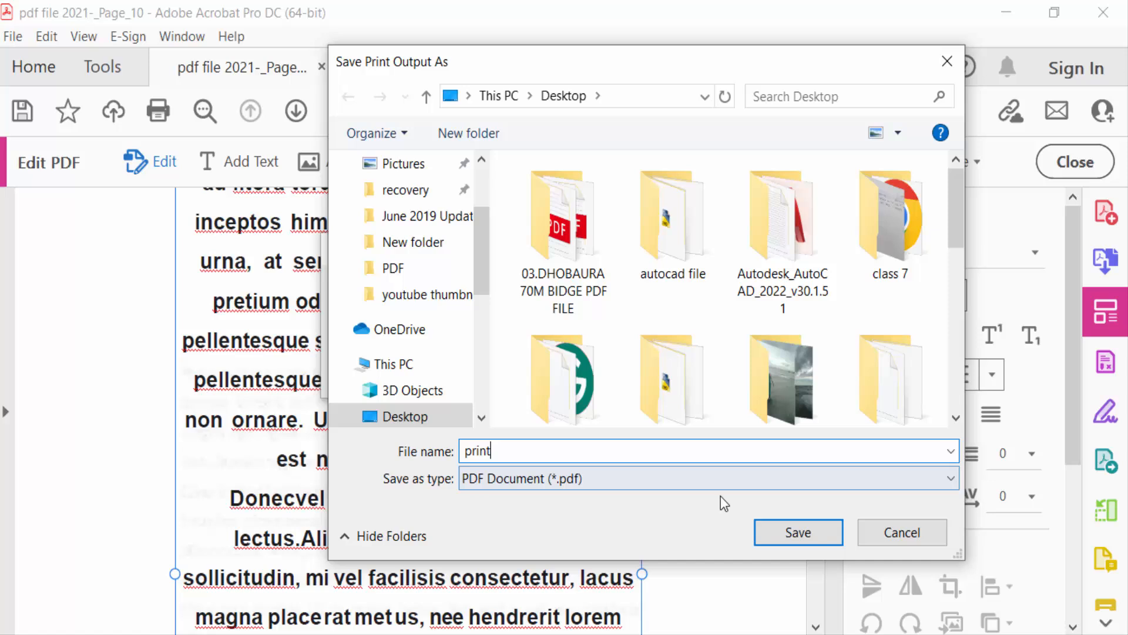
left_click(798, 532)
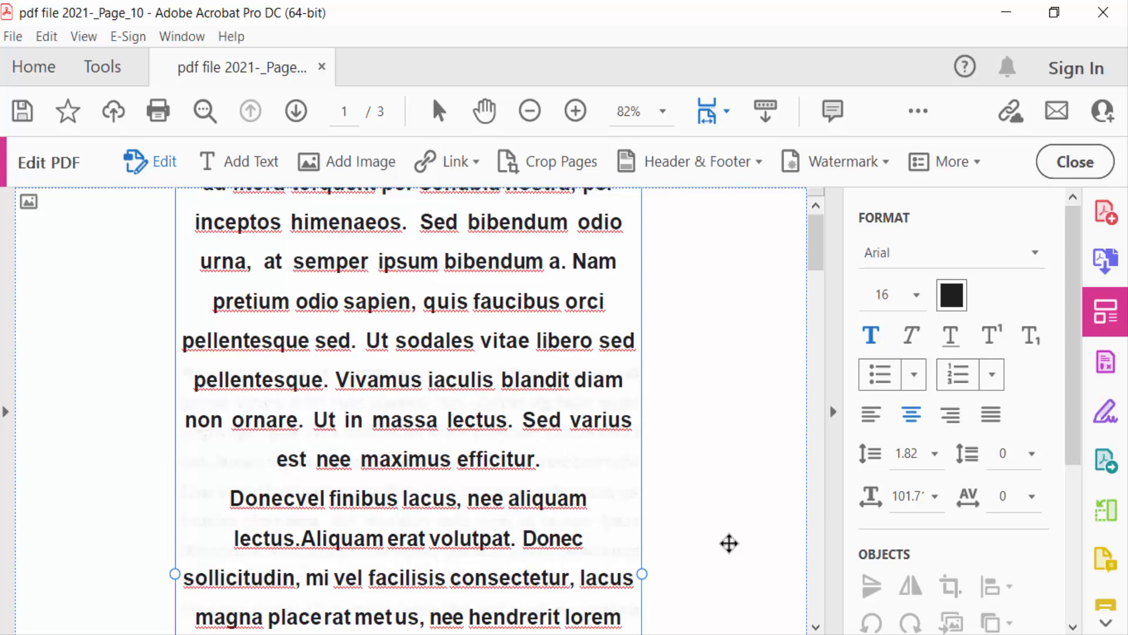
Exit Edit PDF mode, returning the restyled document to normal reading view
left_click(1075, 161)
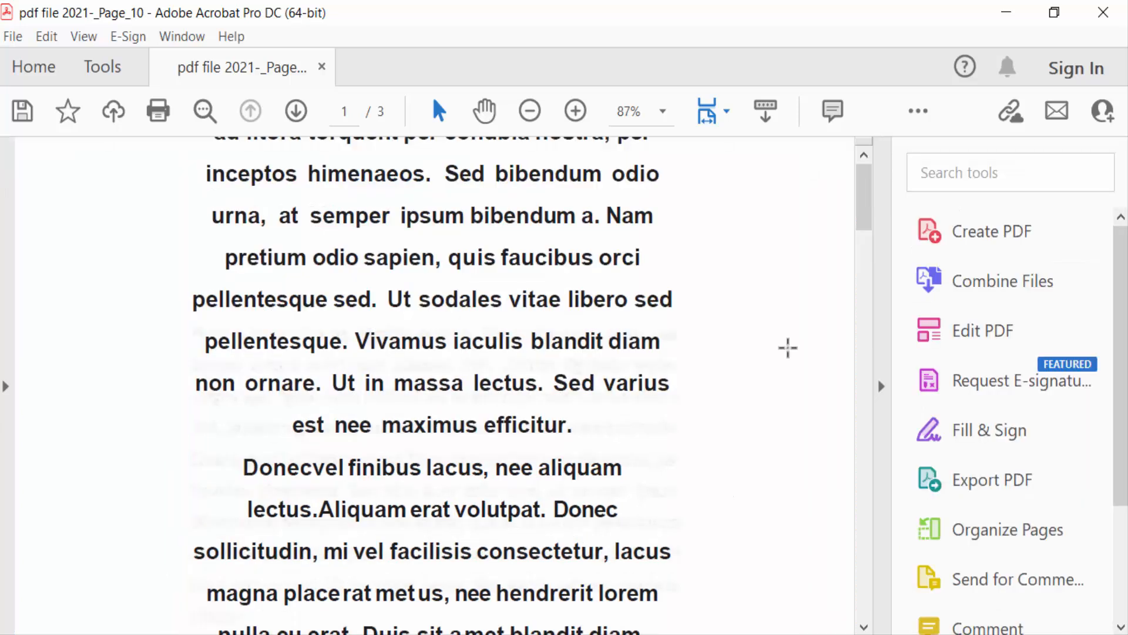